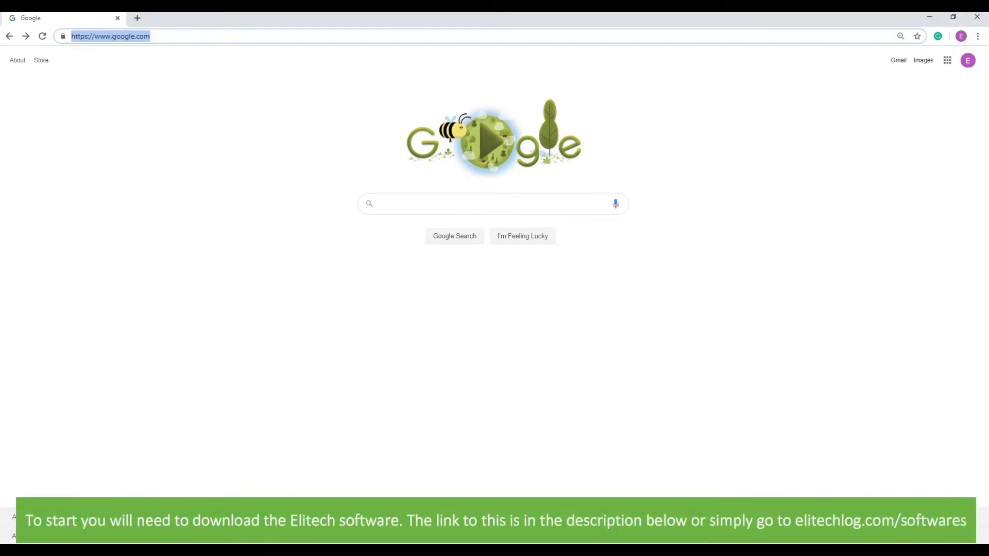
Step: Go to elitechlog.com/softwares to reach the ElitechLog Windows and Mac downloads
text(elitechlog.com/softwares/)
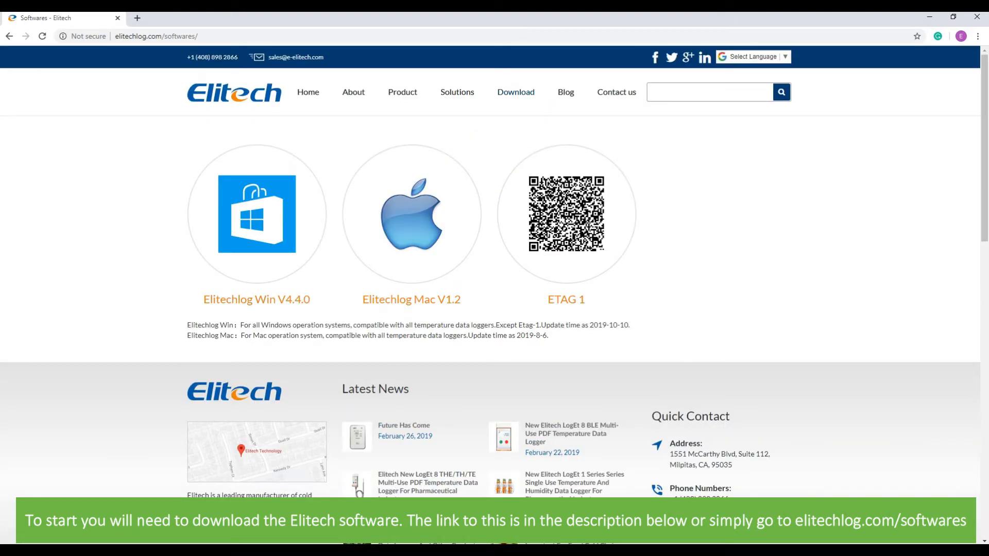
mouse_move(256, 213)
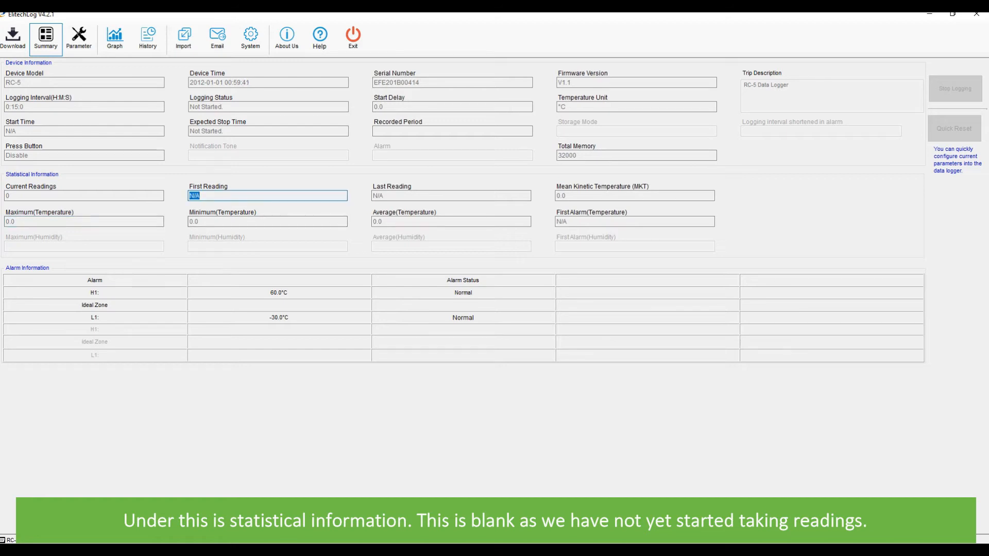
Step: Show the RC-5 logger's Parameter settings page after reviewing its Summary
click(79, 37)
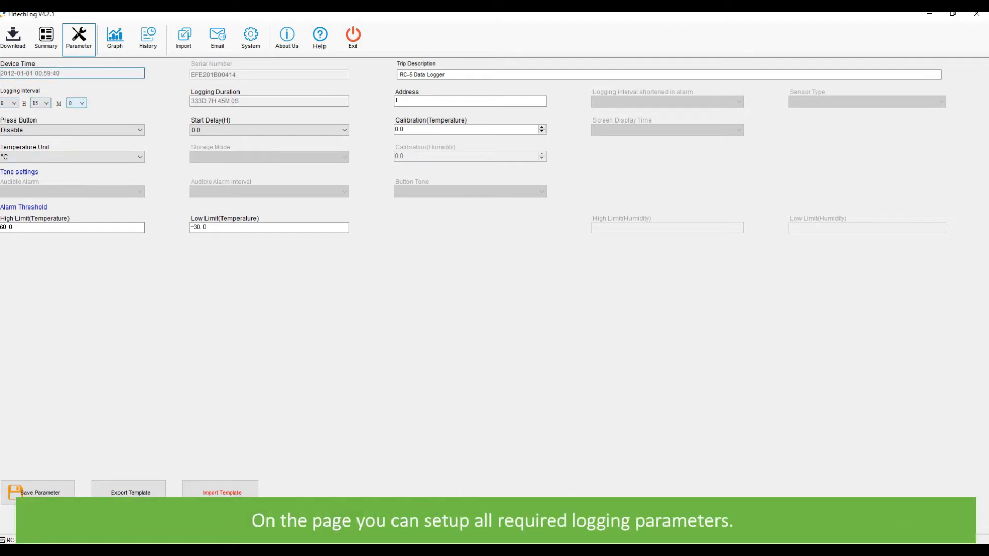
Step: Set logging interval to 0 minutes 10 seconds, enable Press Button, keep start delay at 0 hours
click(46, 103)
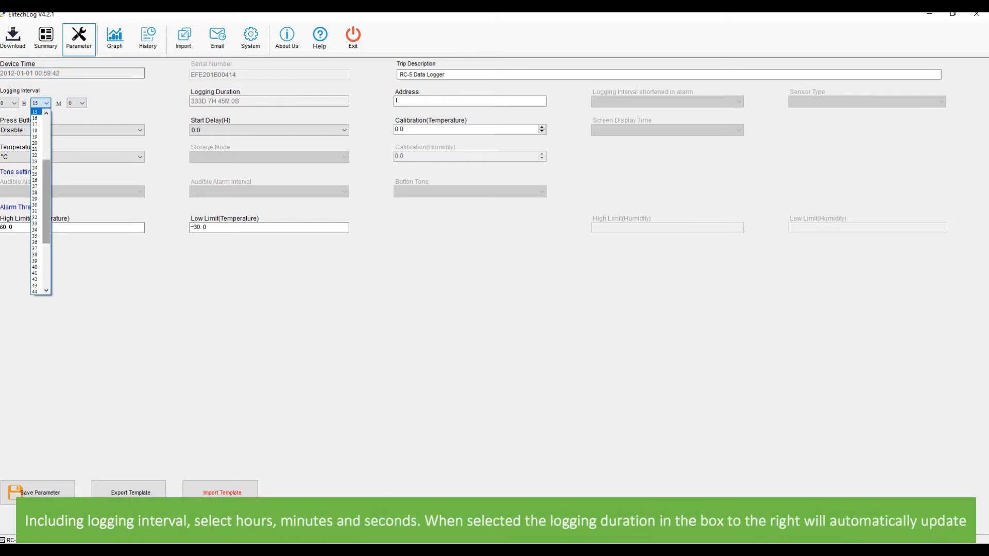
click(81, 103)
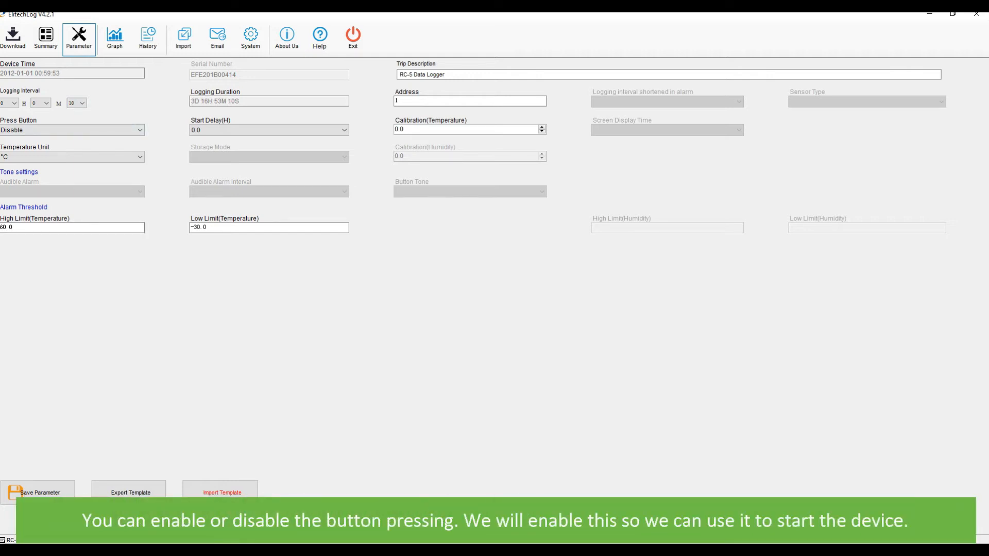
click(72, 130)
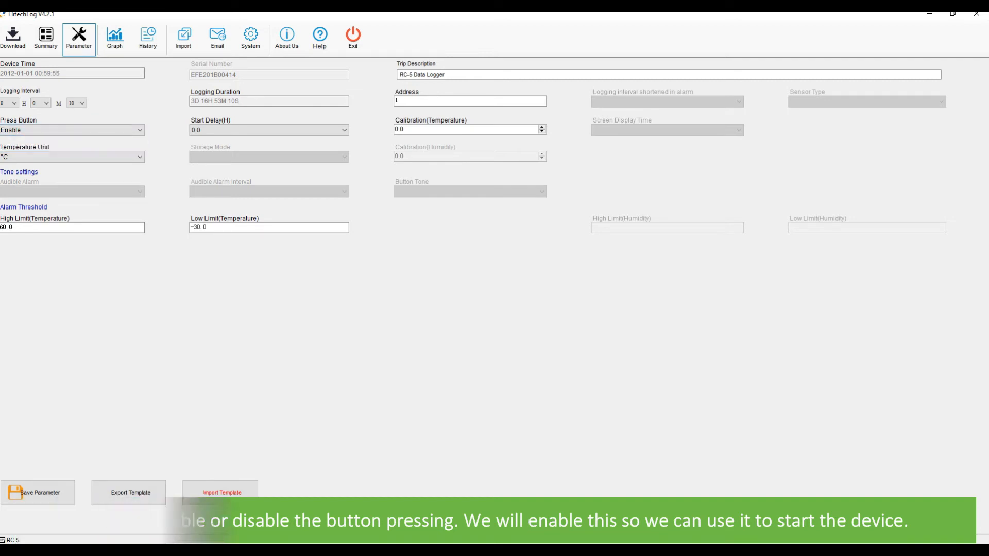
click(71, 157)
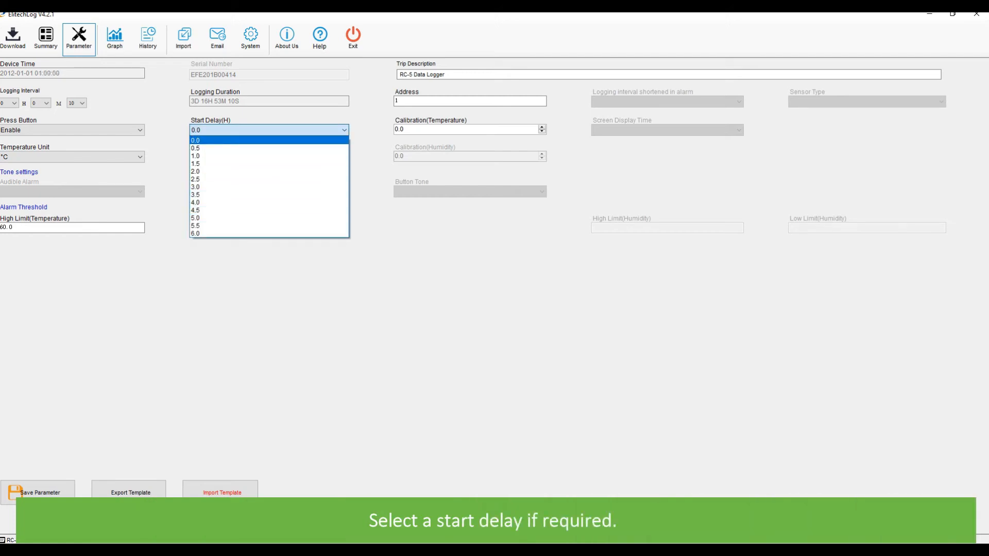
click(195, 140)
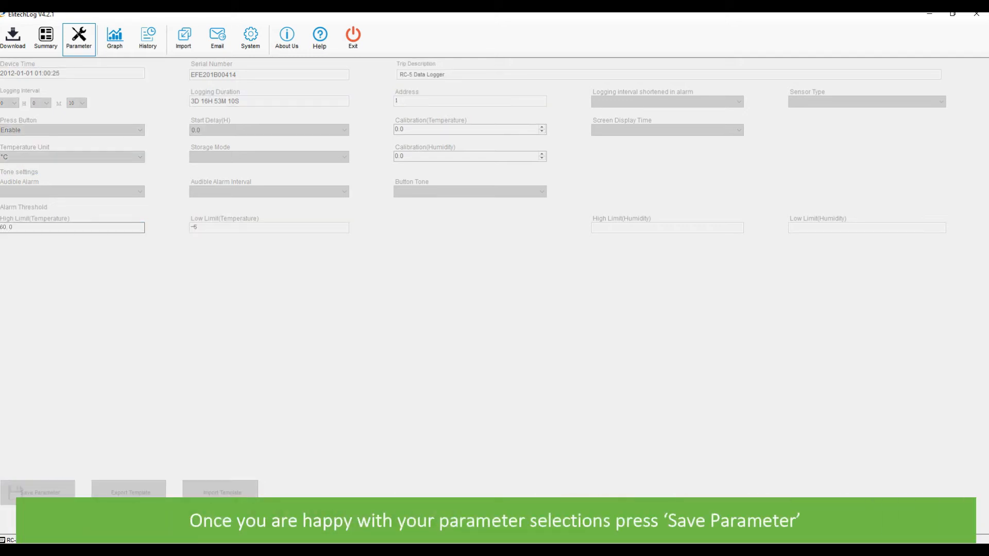
Step: Save the parameters to the RC-5 logger and acknowledge the success message
click(38, 493)
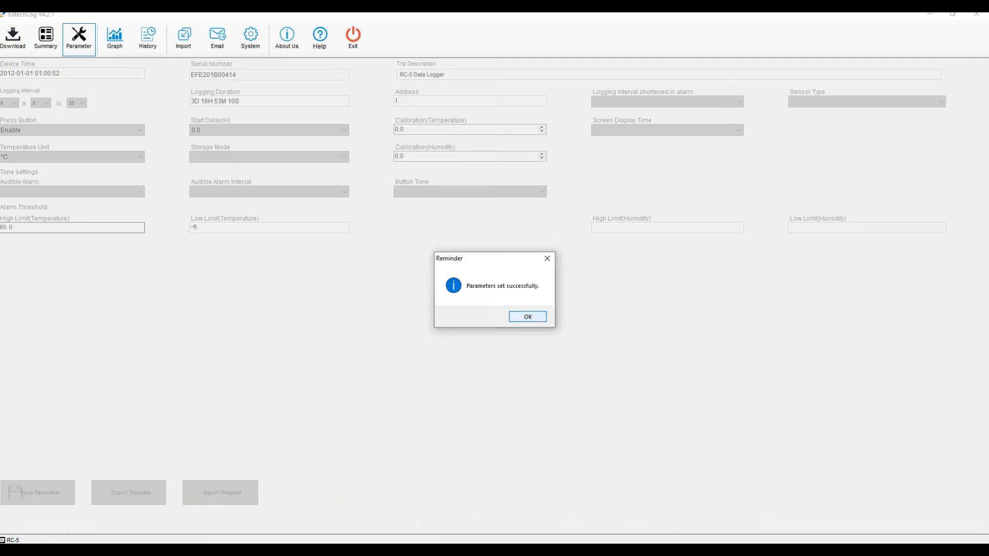
click(527, 315)
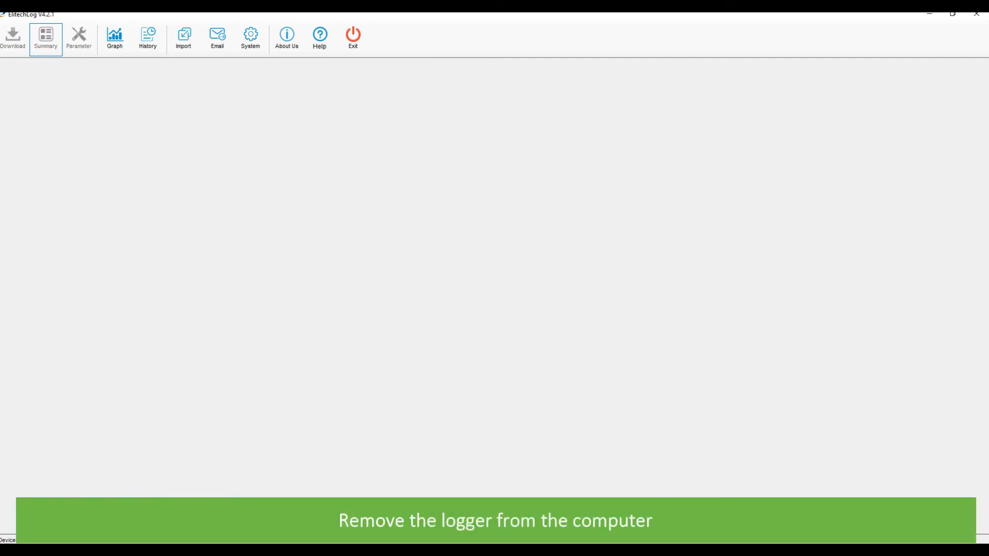